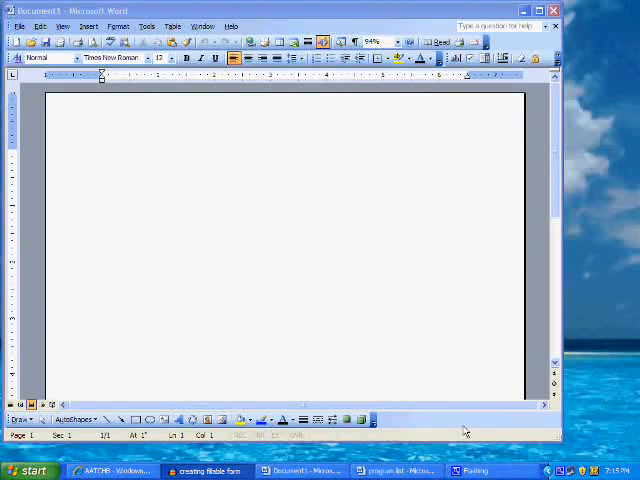
{"action": "mouse_move", "coordinate": [300, 430]}
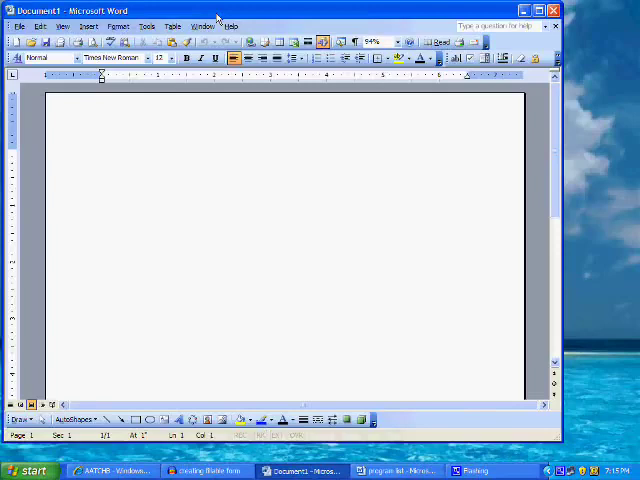
{"action": "mouse_move", "coordinate": [144, 222]}
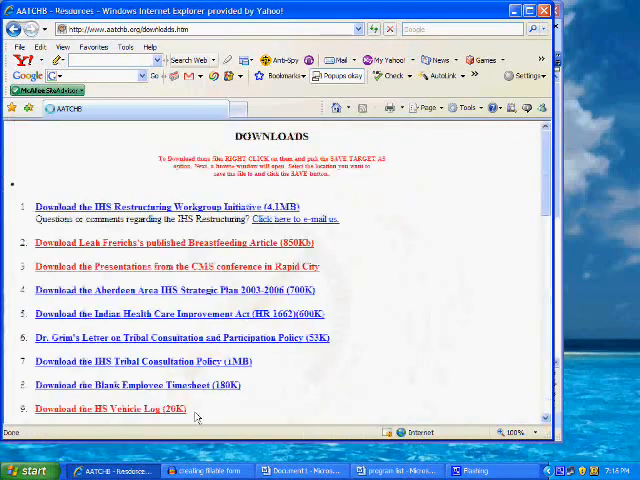
Step: Open the Employee Leave Slip download so it displays in the browser
{"action": "scroll", "scroll_direction": "down", "scroll_amount": 3}
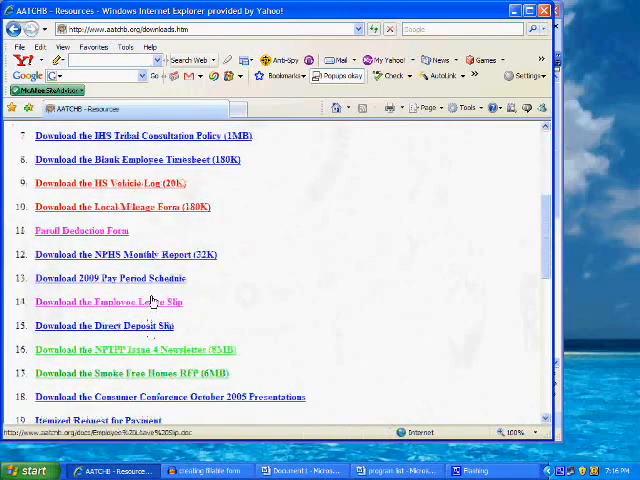
{"action": "left_click", "coordinate": [108, 302]}
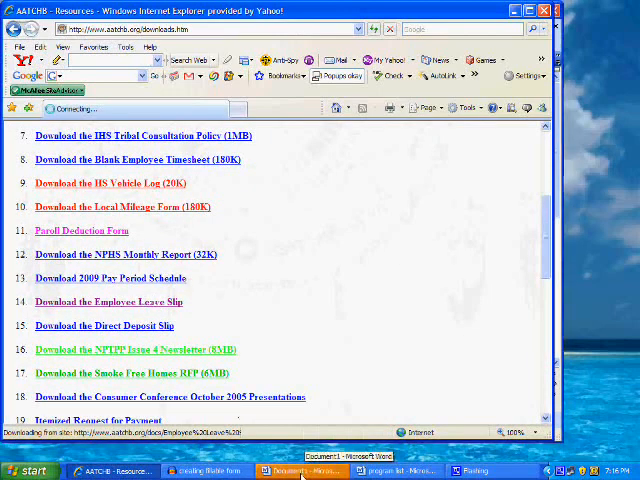
{"action": "left_click", "coordinate": [300, 468]}
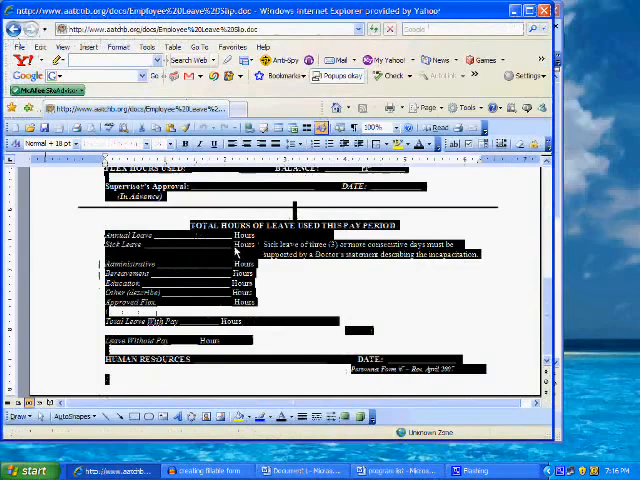
Step: Paste the copied leave slip into Document1 in Word
{"action": "left_click", "coordinate": [304, 468]}
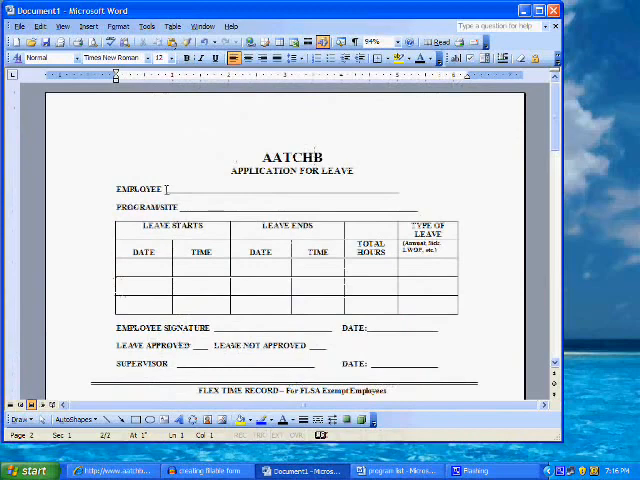
{"action": "left_click_drag", "start_coordinate": [168, 188], "coordinate": [390, 188]}
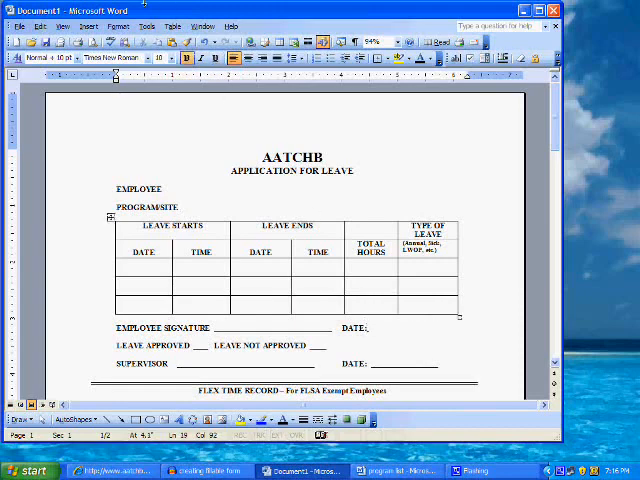
Step: Turn on the Forms toolbar in Tools > Customize > Toolbars
{"action": "left_click", "coordinate": [160, 26]}
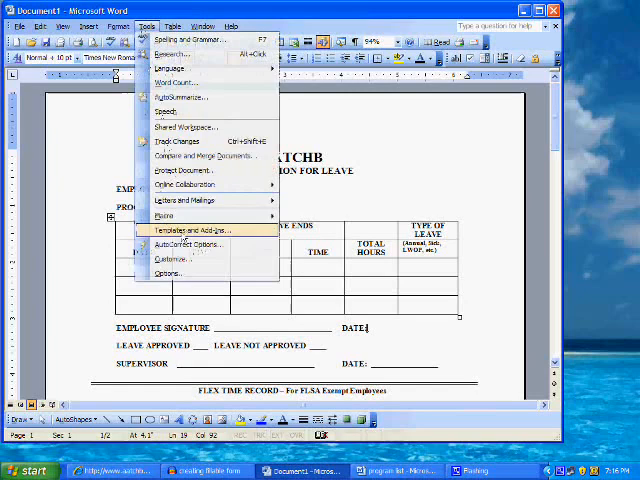
{"action": "left_click", "coordinate": [176, 260]}
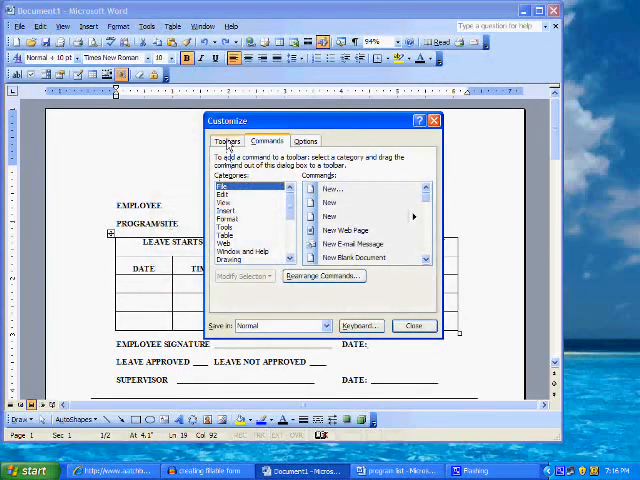
{"action": "left_click", "coordinate": [226, 140]}
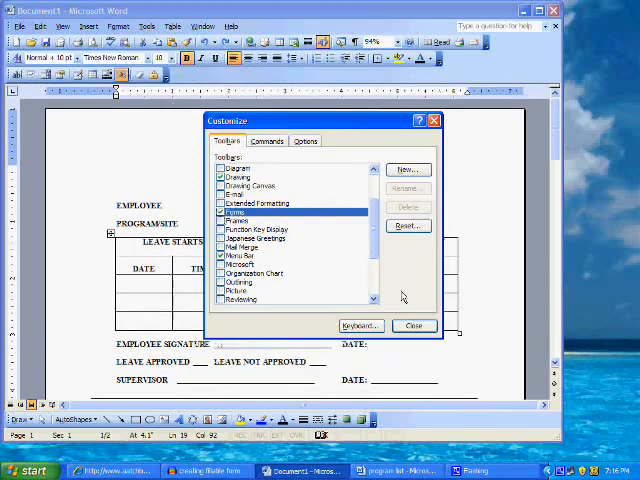
{"action": "left_click", "coordinate": [412, 324]}
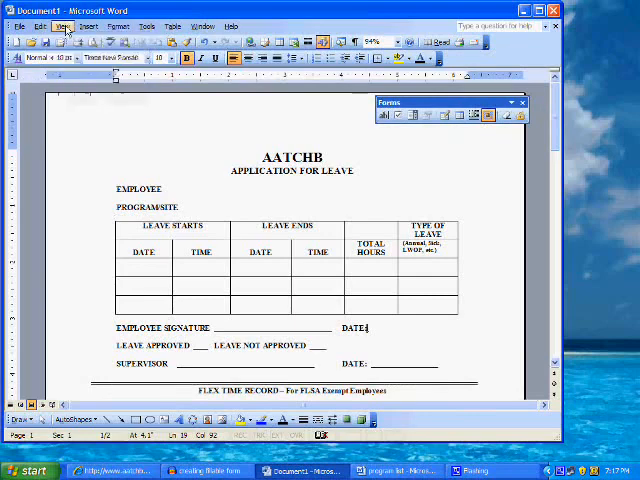
Step: Confirm the Forms toolbar is shown via View > Toolbars
{"action": "left_click", "coordinate": [66, 26]}
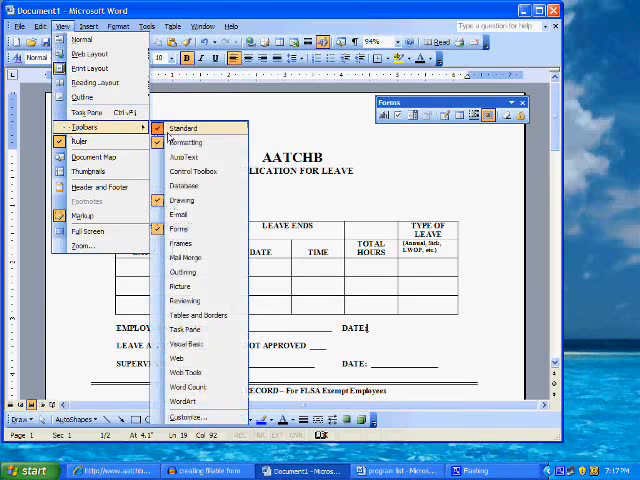
{"action": "mouse_move", "coordinate": [180, 228]}
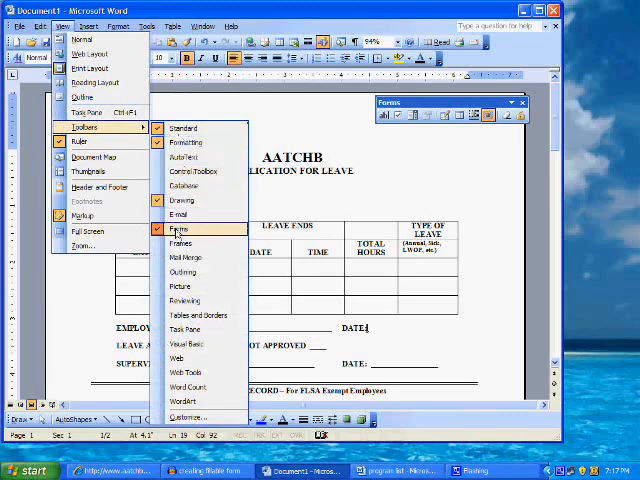
{"action": "left_click", "coordinate": [178, 228]}
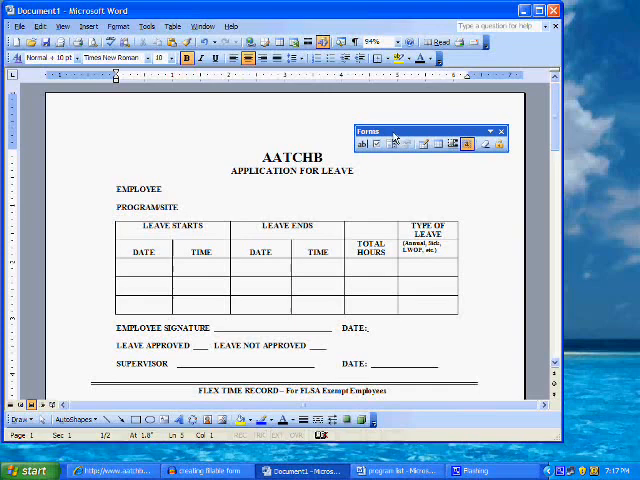
Step: Insert a text form field after the EMPLOYEE label
{"action": "left_click", "coordinate": [502, 132]}
{"action": "type", "text": ":"}
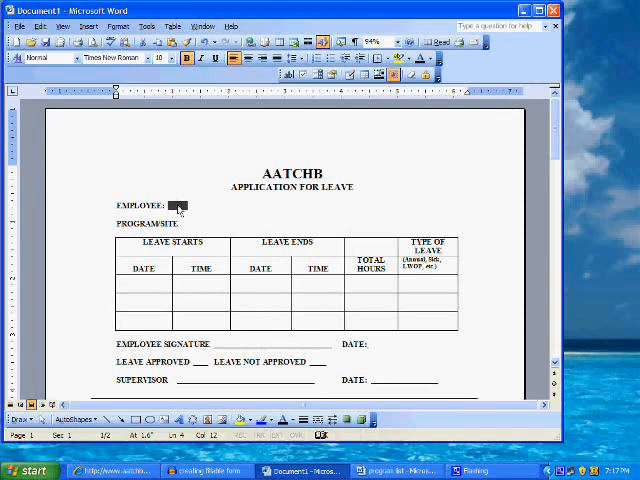
Step: Set the employee field to Regular text with Unlimited maximum length
{"action": "double_click", "coordinate": [172, 208]}
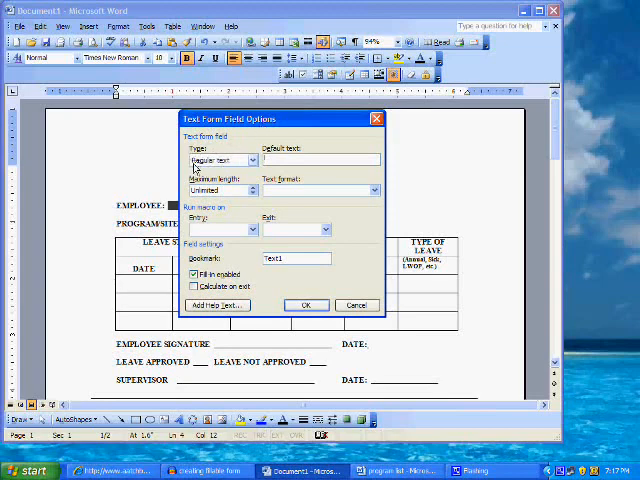
{"action": "left_click", "coordinate": [252, 160]}
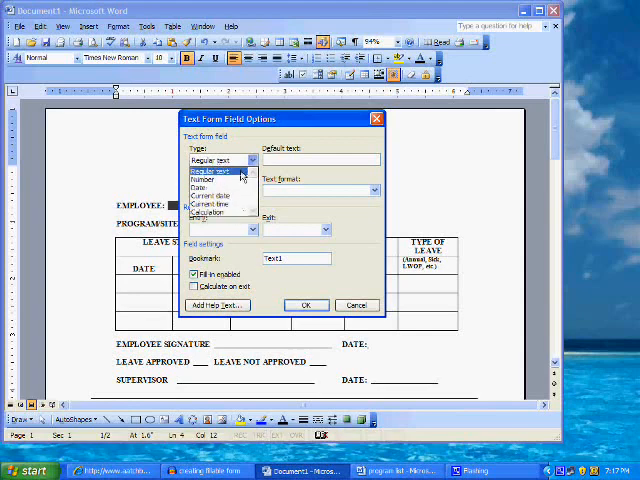
{"action": "left_click", "coordinate": [220, 160]}
{"action": "type", "text": "25"}
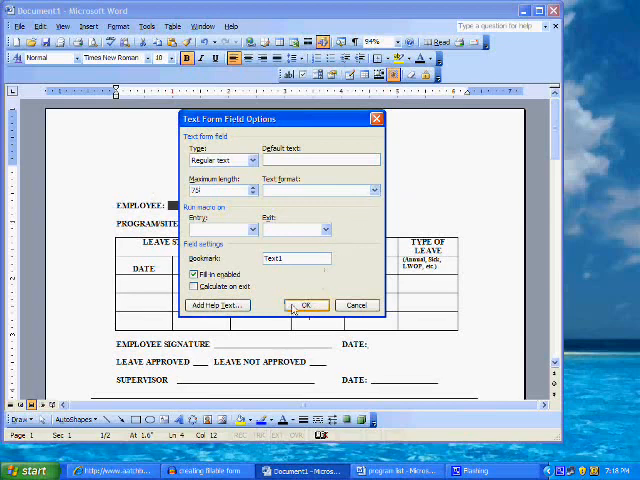
{"action": "left_click", "coordinate": [308, 304]}
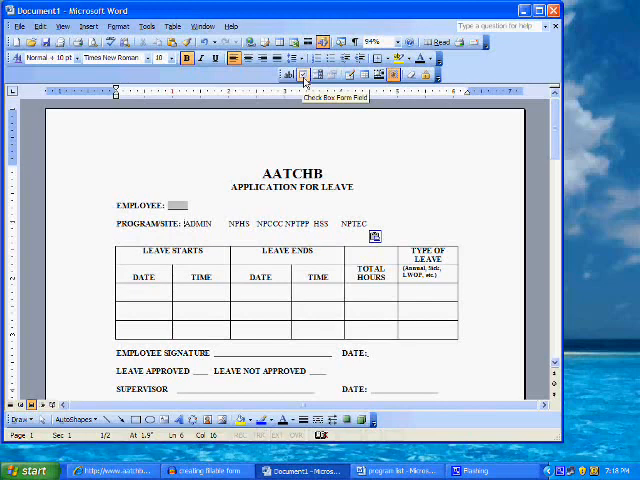
Step: Insert a check box form field before a programme choice on the PROGRAM/SITE line
{"action": "left_click", "coordinate": [302, 76]}
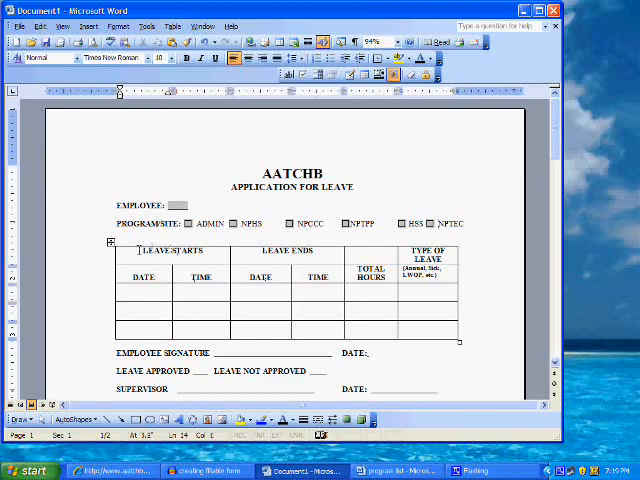
Step: Insert a Date-type text form field with a chosen date format in the leave-start DATE cell
{"action": "left_click", "coordinate": [144, 290]}
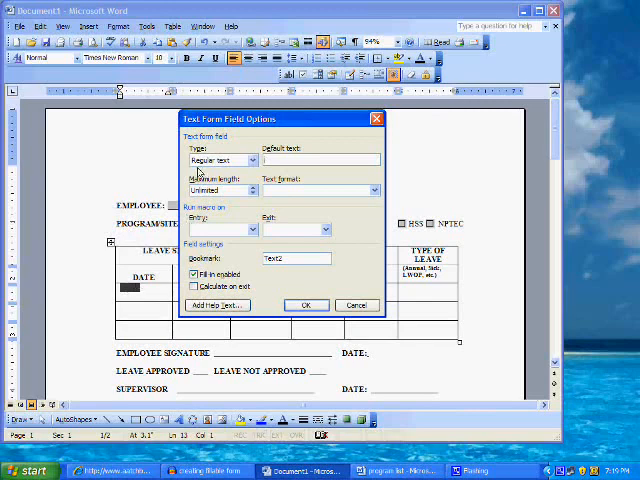
{"action": "left_click", "coordinate": [252, 160]}
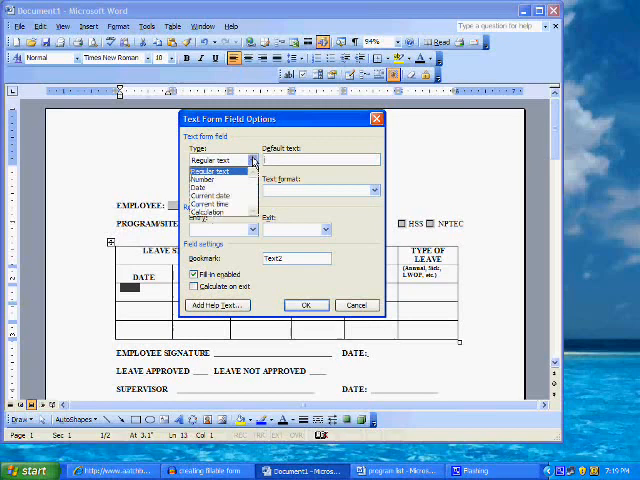
{"action": "left_click", "coordinate": [204, 196]}
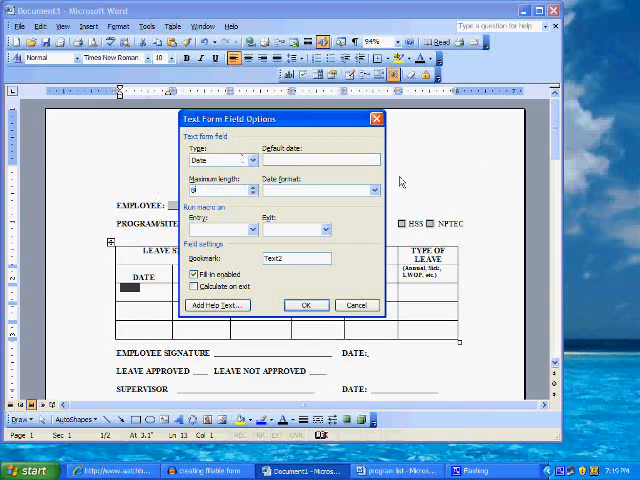
{"action": "left_click", "coordinate": [372, 190]}
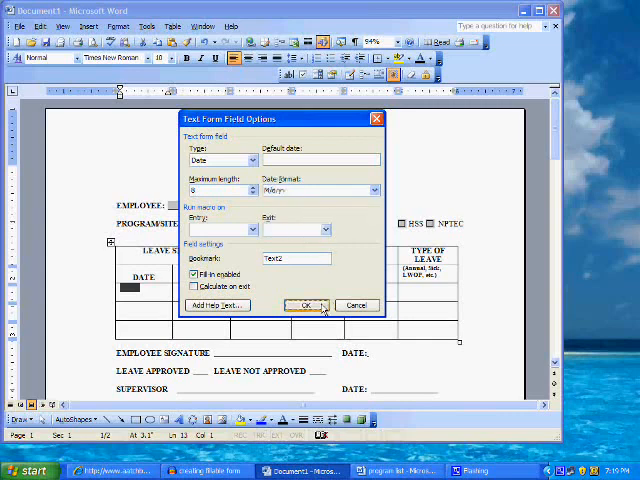
{"action": "left_click", "coordinate": [308, 304]}
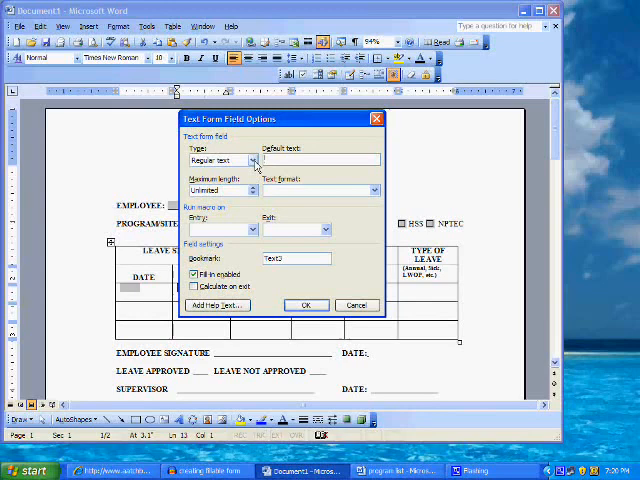
Step: Set the next form fields to Number type so they accept only numbers
{"action": "left_click", "coordinate": [252, 160]}
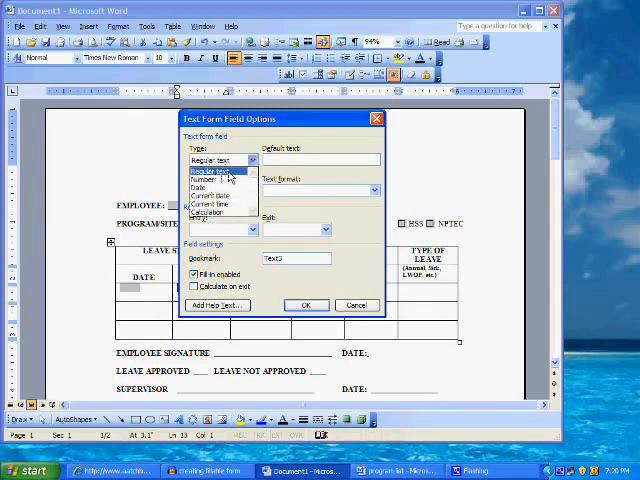
{"action": "left_click", "coordinate": [216, 170]}
{"action": "type", "text": "8"}
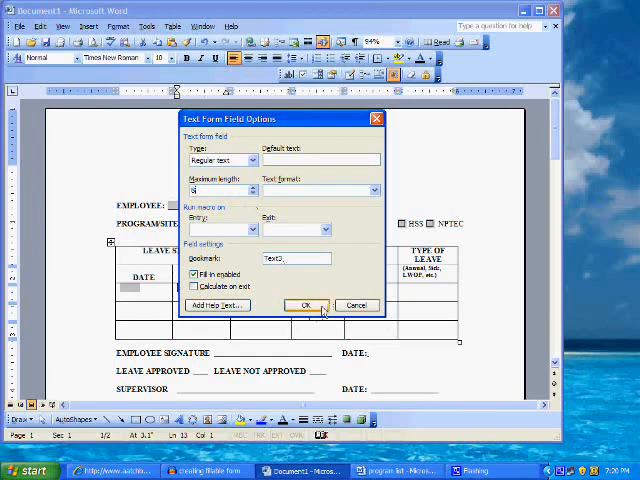
{"action": "left_click", "coordinate": [308, 304]}
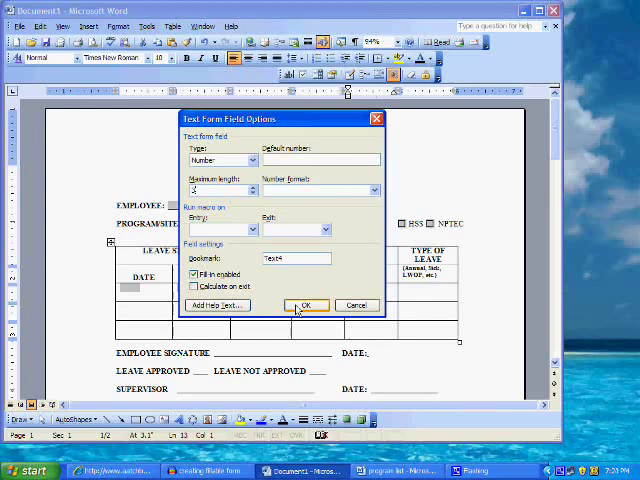
{"action": "left_click", "coordinate": [306, 304]}
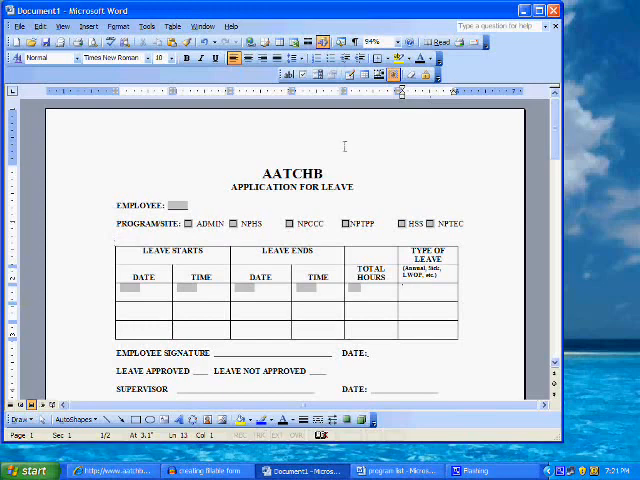
{"action": "mouse_move", "coordinate": [318, 76]}
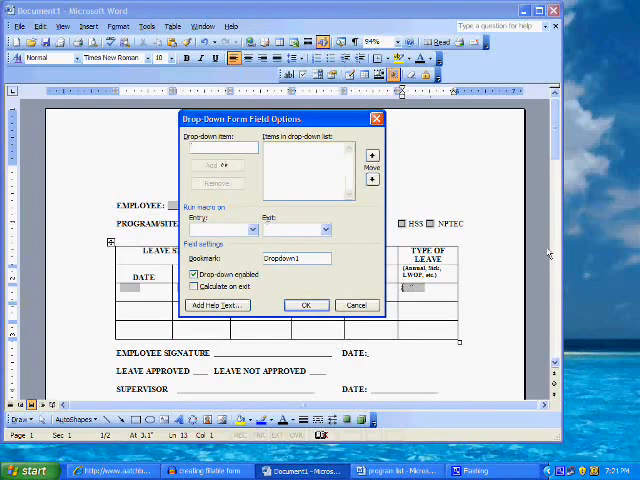
Step: Add Annual, Sick, LWOP and other leave types to the drop-down choices
{"action": "type", "text": "Annual"}
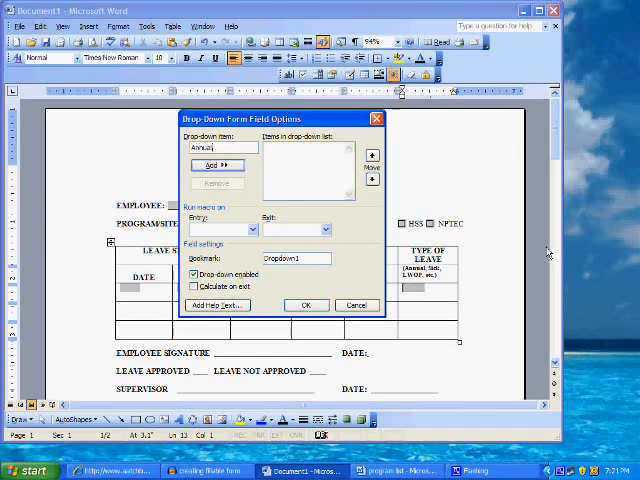
{"action": "left_click", "coordinate": [216, 164]}
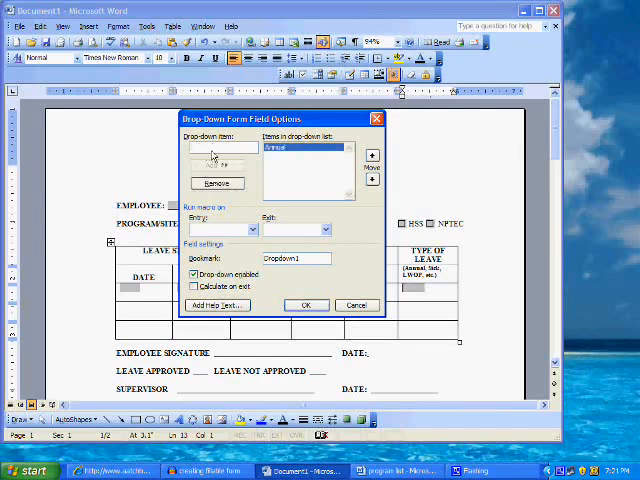
{"action": "type", "text": "Sick"}
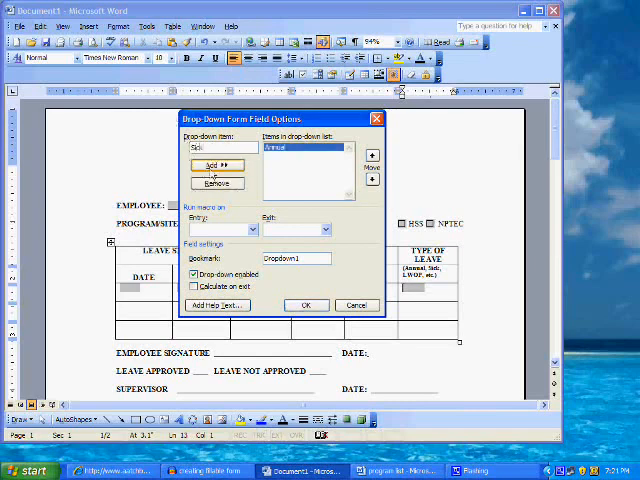
{"action": "left_click", "coordinate": [216, 164]}
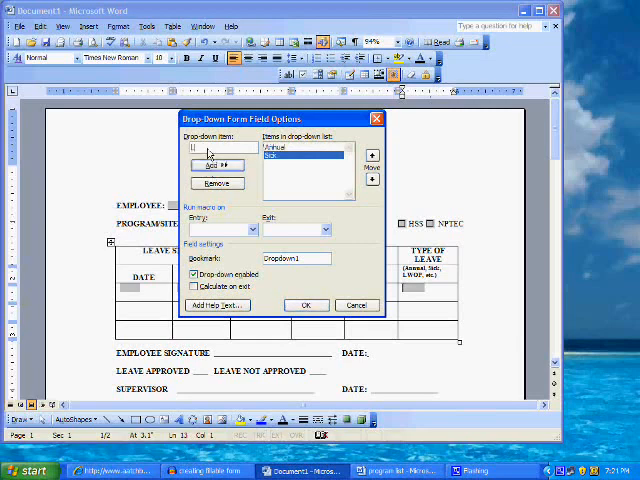
{"action": "type", "text": "LWOP"}
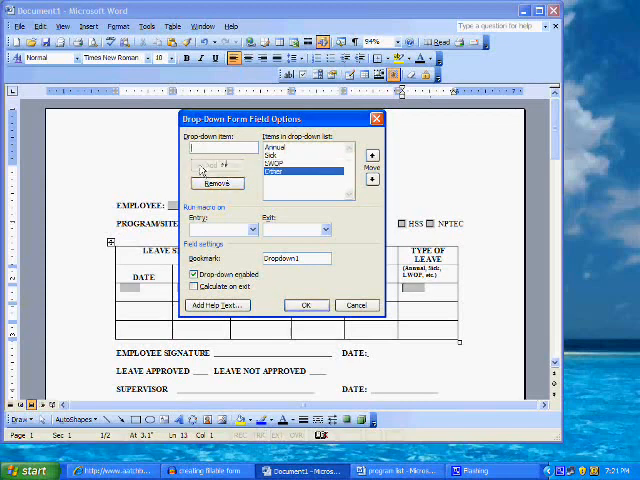
{"action": "type", "text": "Hbsie Sale"}
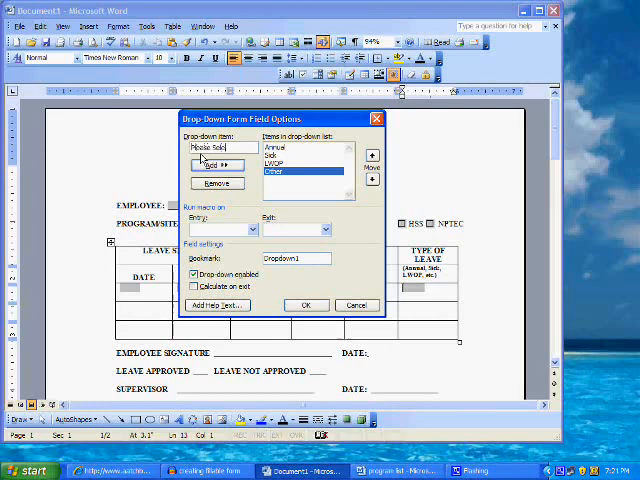
Step: Add 'Please Select:' as the first choice and confirm the drop-down field
{"action": "type", "text": "Please Select:"}
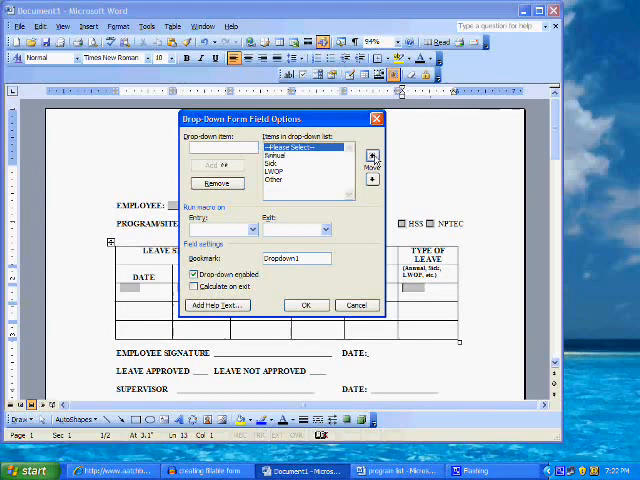
{"action": "left_click", "coordinate": [306, 304]}
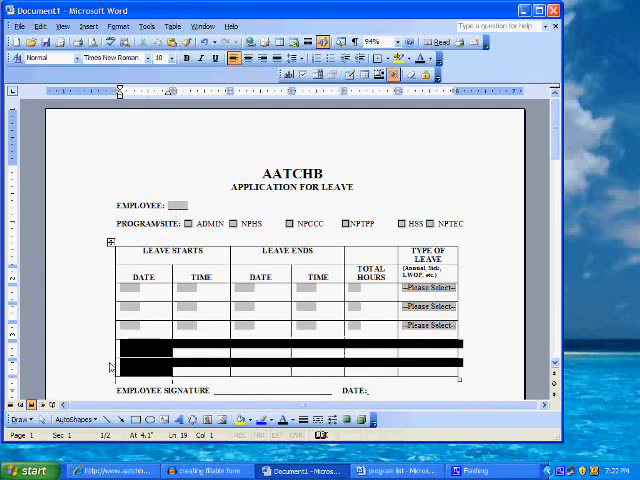
Step: Delete the selected empty rows via Table > Delete > Rows
{"action": "left_click", "coordinate": [184, 24]}
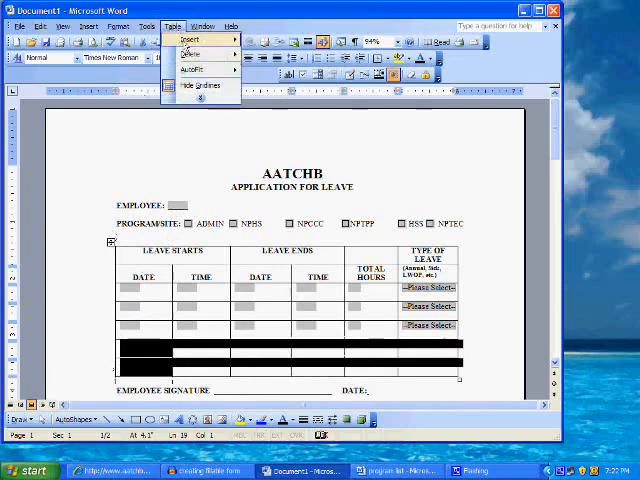
{"action": "left_click", "coordinate": [192, 52]}
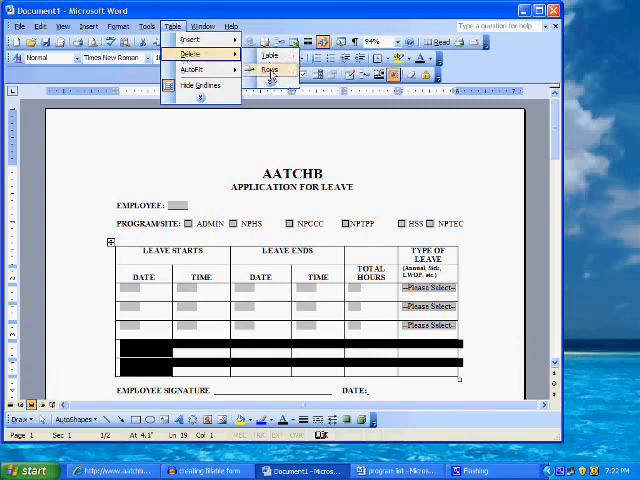
{"action": "left_click", "coordinate": [264, 68]}
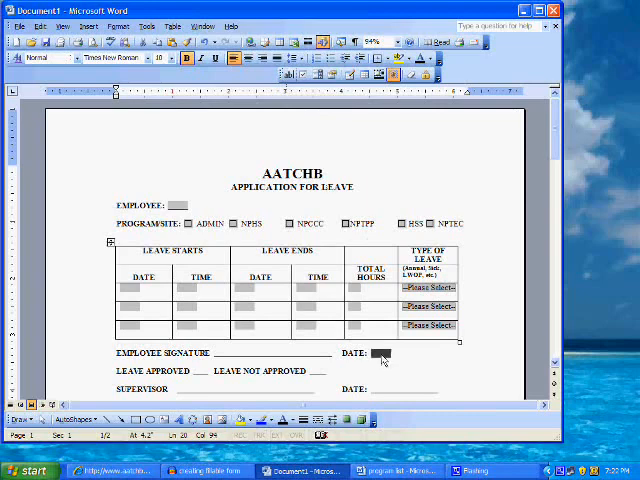
Step: Set the DATE form field's type to Current date so it fills in automatically
{"action": "double_click", "coordinate": [380, 352]}
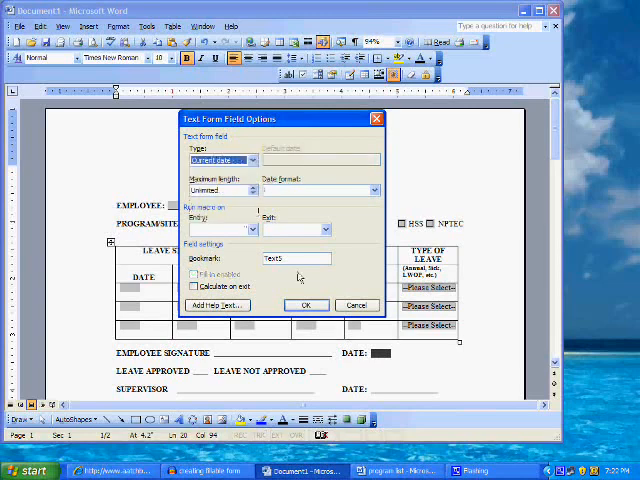
{"action": "left_click", "coordinate": [306, 304]}
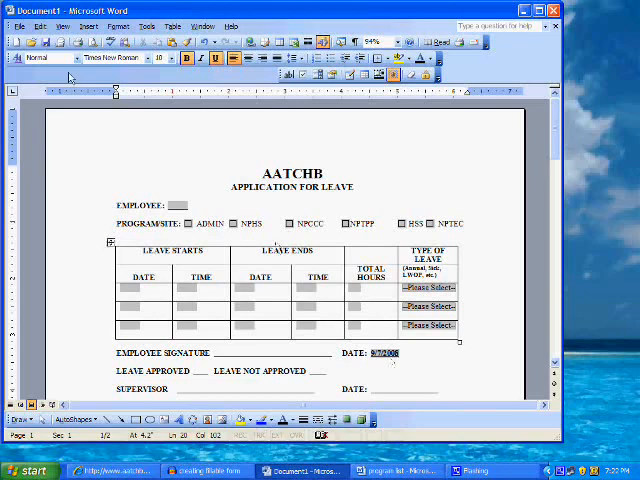
{"action": "left_click", "coordinate": [152, 26]}
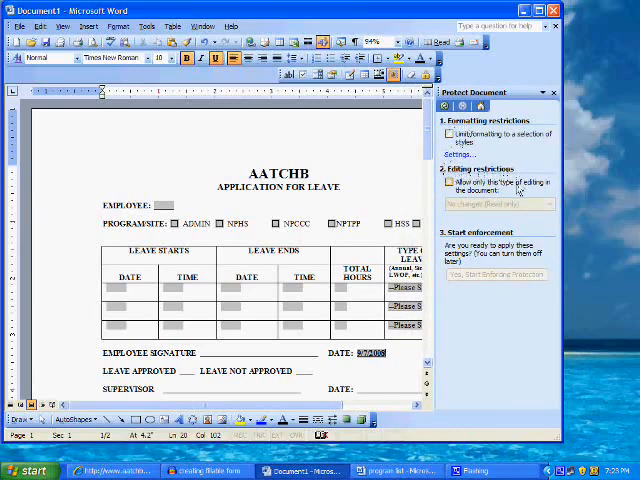
Step: Allow only 'Filling in forms' editing and start enforcing protection on the form
{"action": "left_click", "coordinate": [452, 182]}
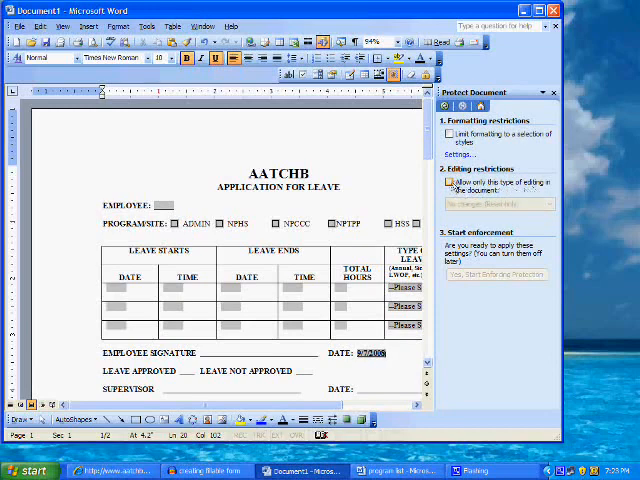
{"action": "left_click", "coordinate": [448, 182]}
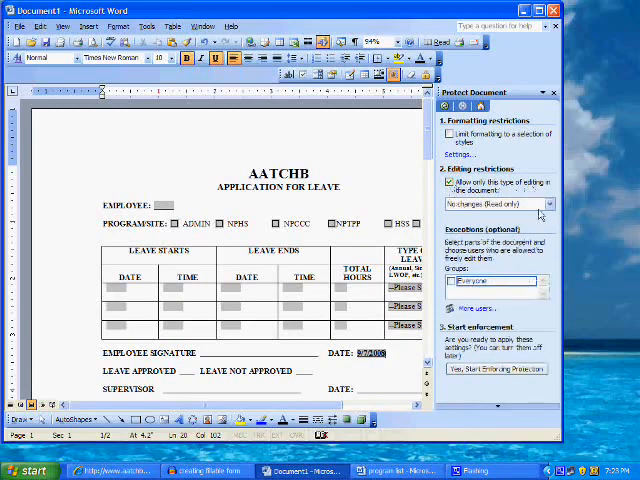
{"action": "left_click", "coordinate": [548, 204]}
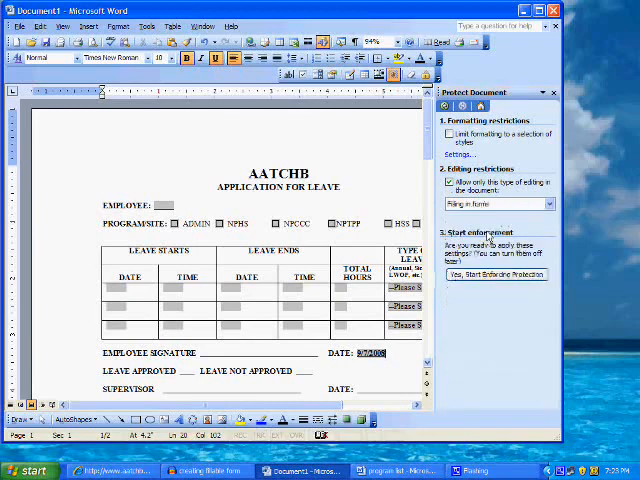
{"action": "mouse_move", "coordinate": [476, 244]}
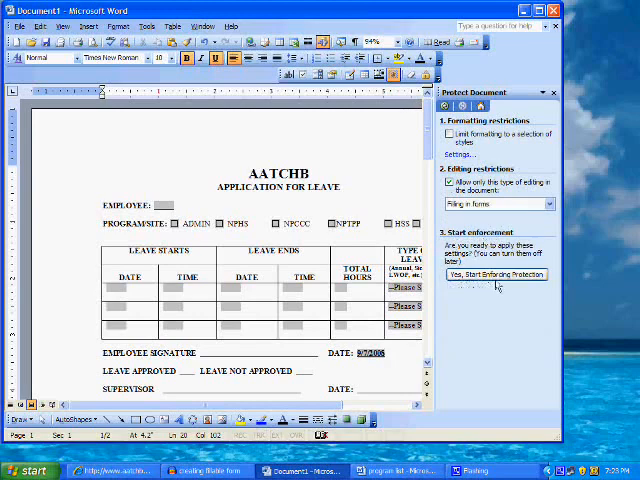
{"action": "left_click", "coordinate": [496, 274]}
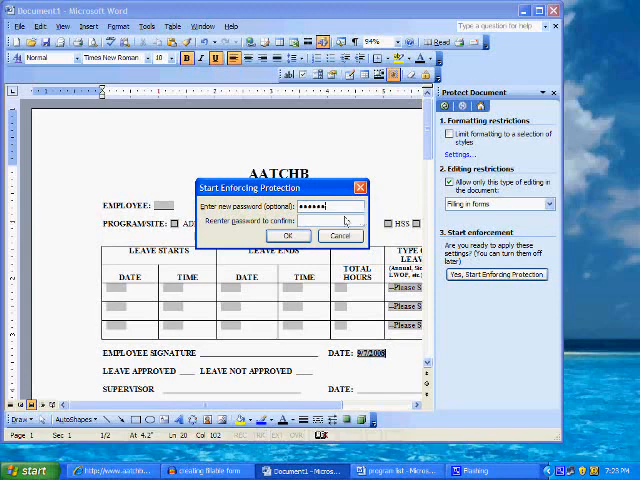
Step: Confirm the protection password and save the form as 'AATCHB application for leave'
{"action": "type", "text": "••••••"}
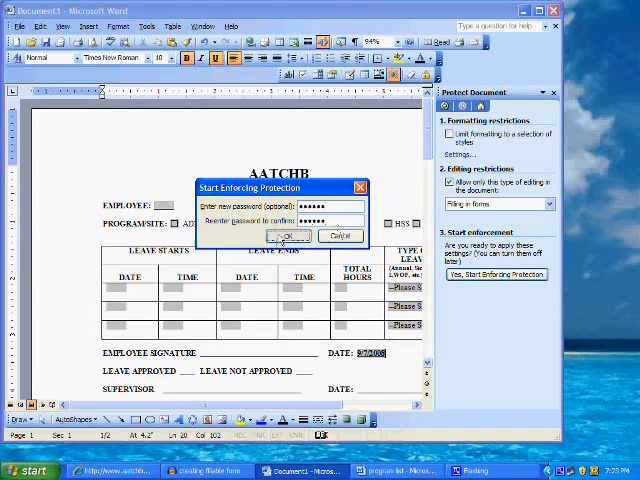
{"action": "left_click", "coordinate": [288, 236]}
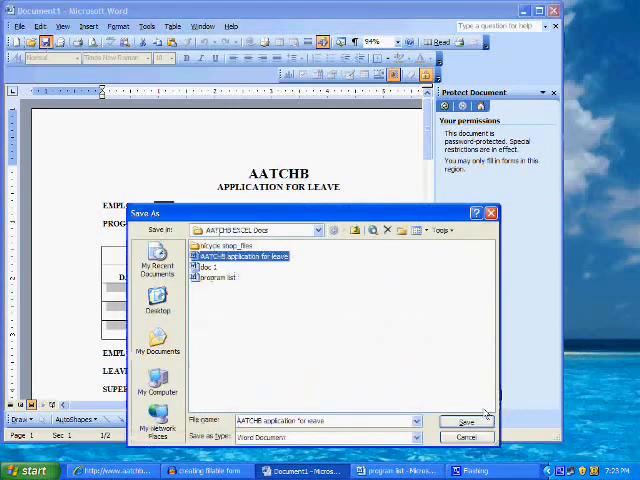
{"action": "left_click", "coordinate": [474, 420]}
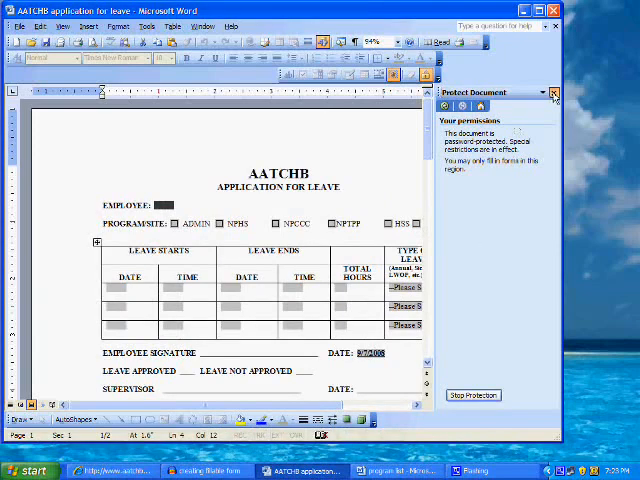
{"action": "left_click", "coordinate": [552, 92]}
{"action": "type", "text": "my name"}
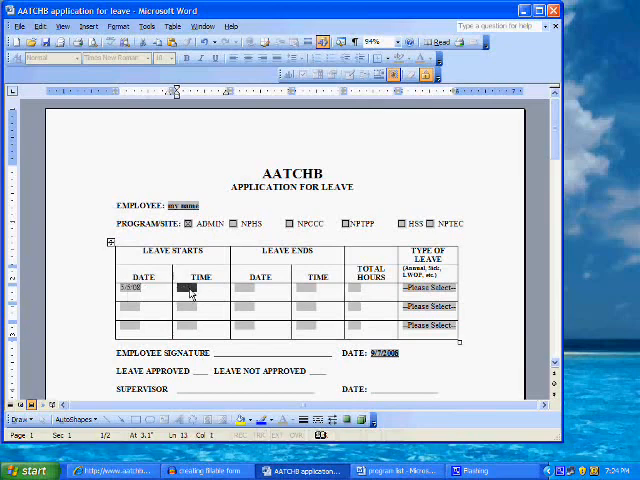
Step: Enter leave start time 8:00 and begin the end date 5/5 in the form fields
{"action": "type", "text": "8:00 am"}
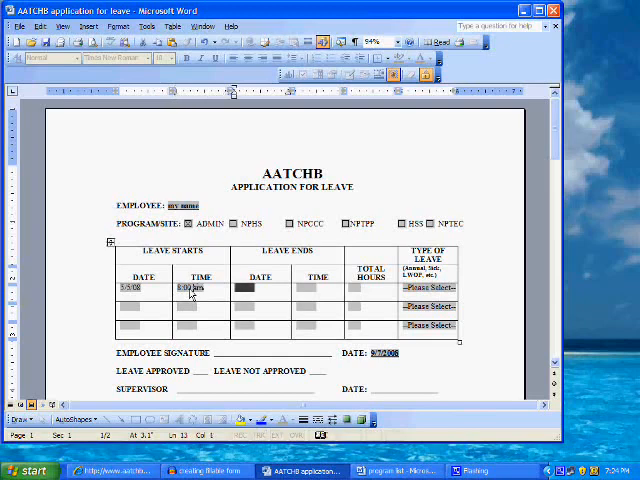
{"action": "type", "text": "5/5/"}
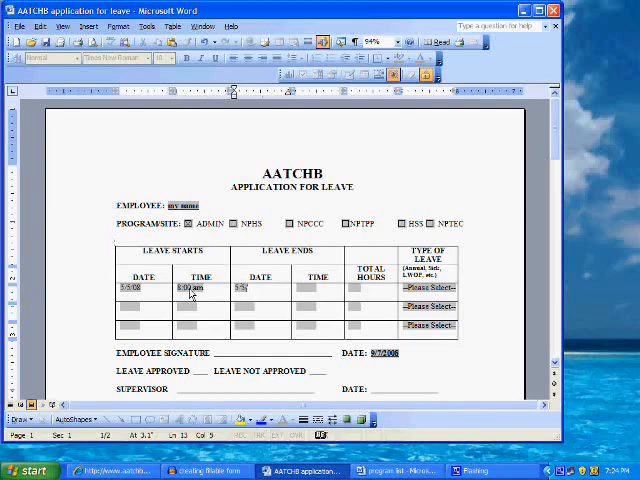